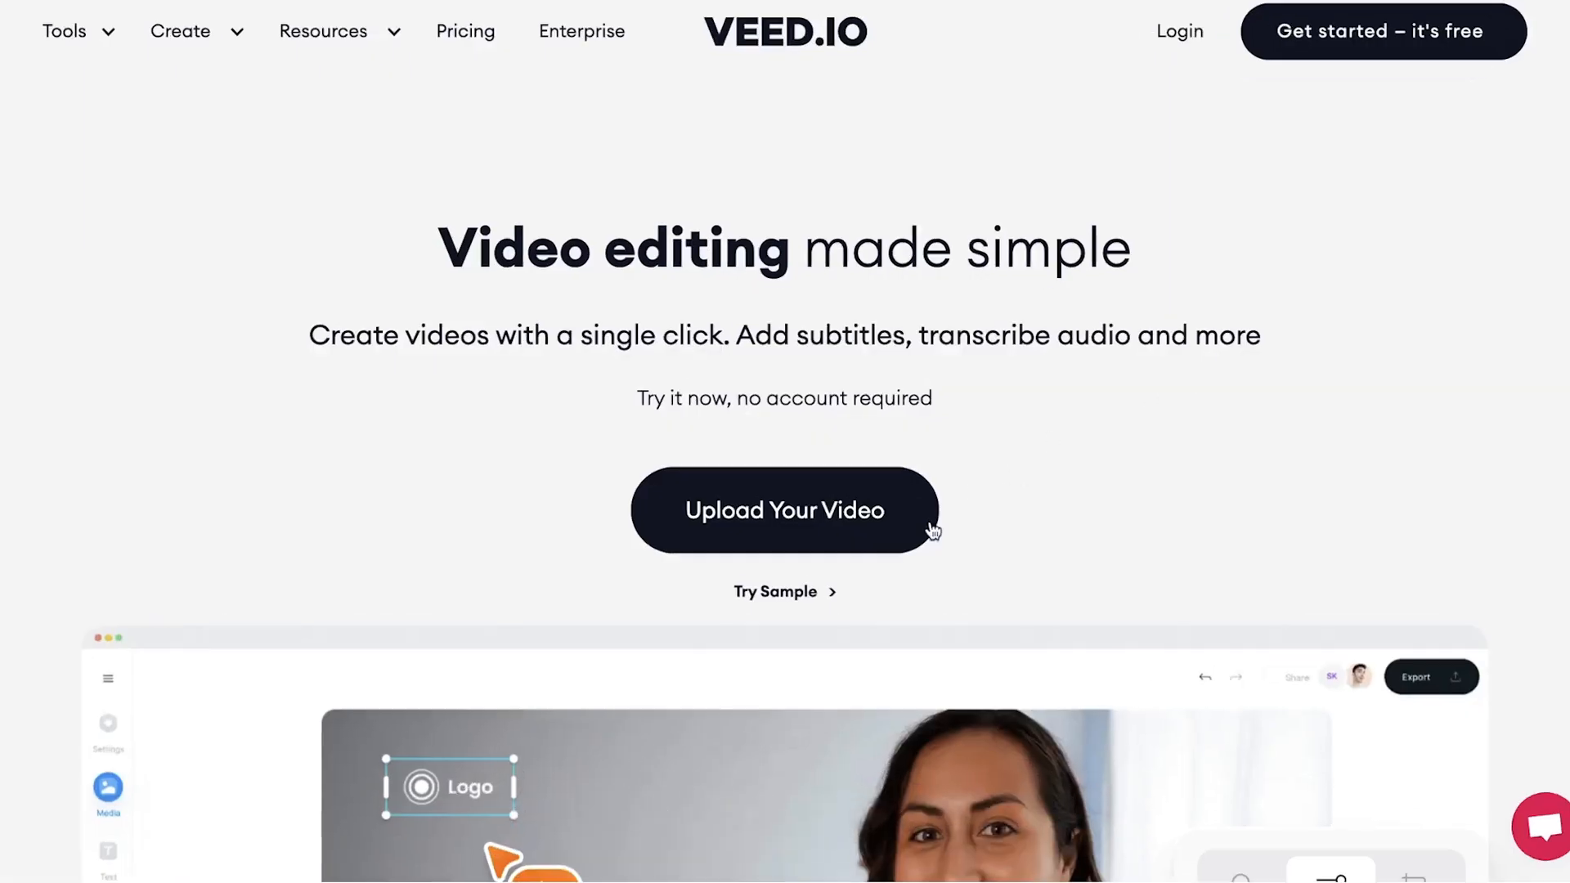
Upload the Shorts Video .mov clip from the Clips folder into a new project.
{"action": "left_click", "coordinate": [785, 510]}
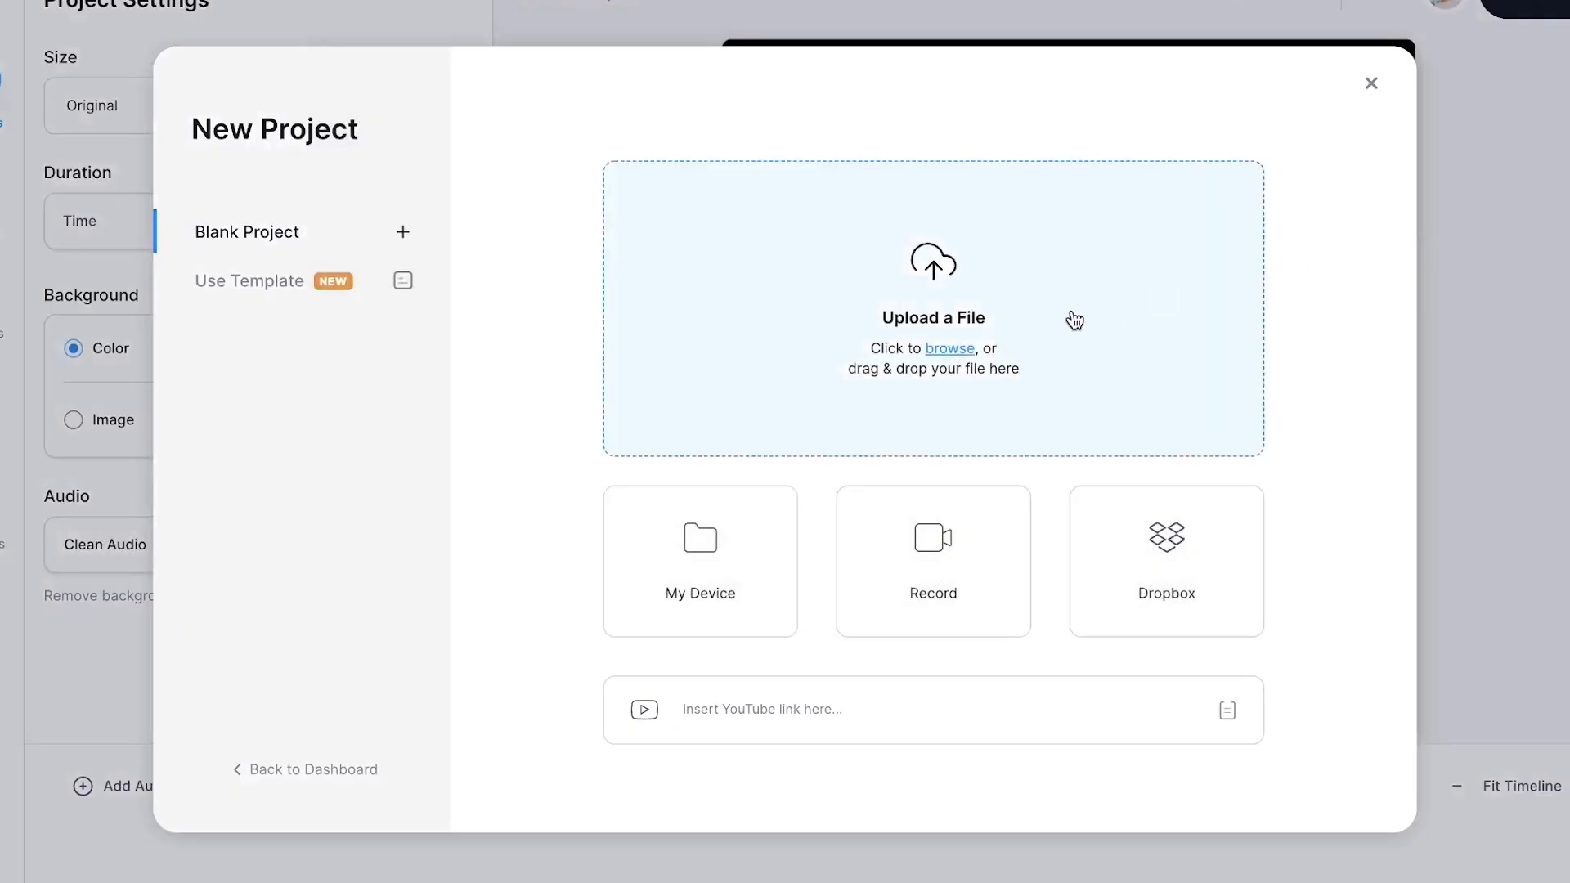
{"action": "left_click", "coordinate": [700, 561]}
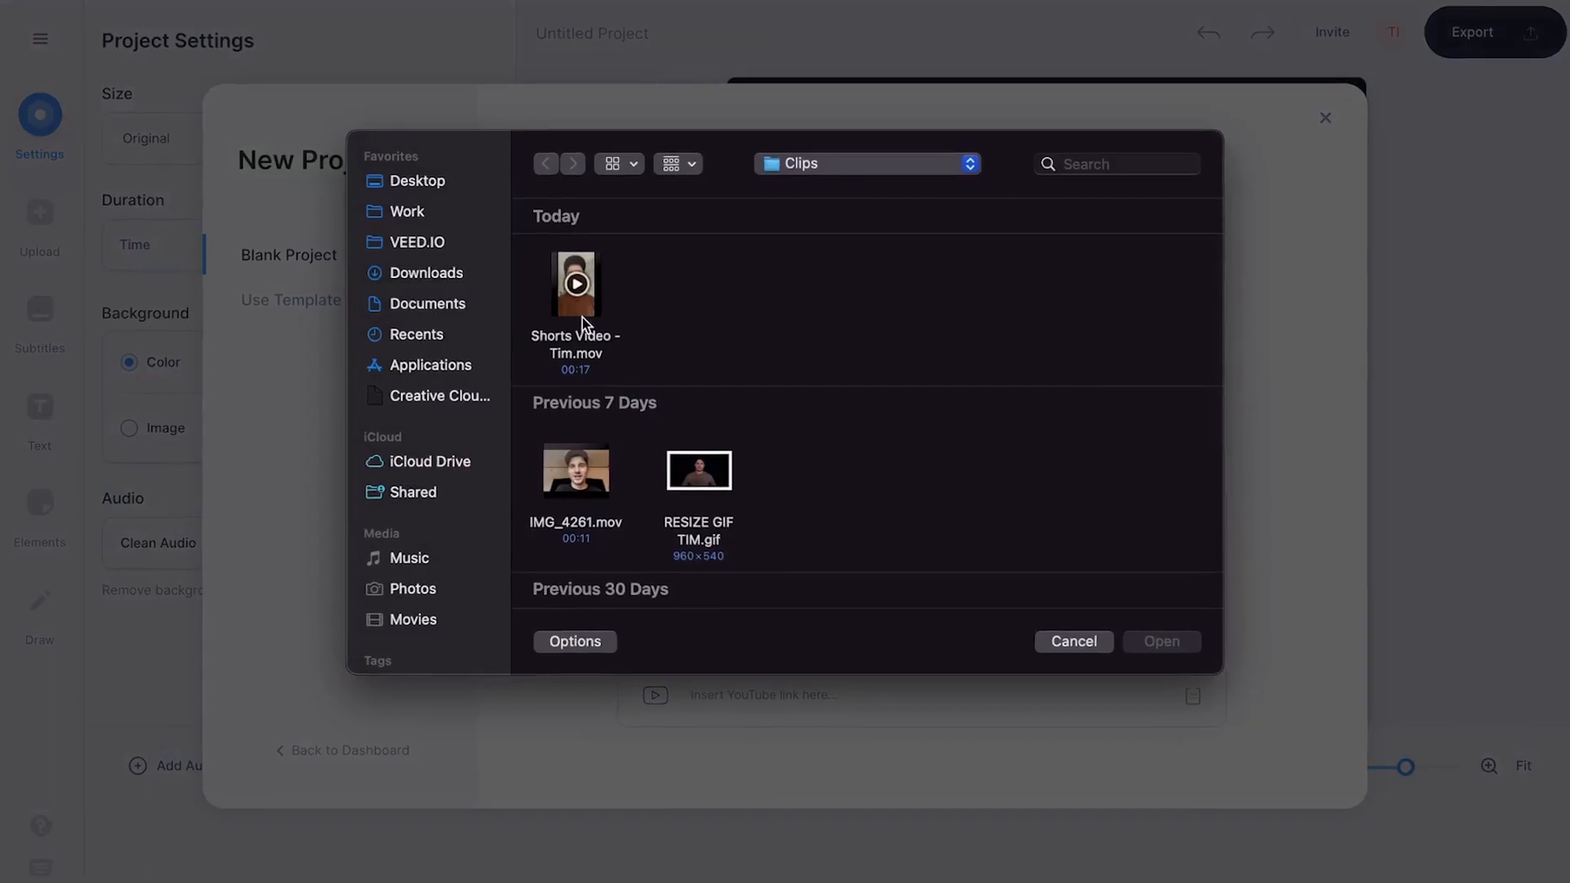
{"action": "left_click", "coordinate": [574, 285]}
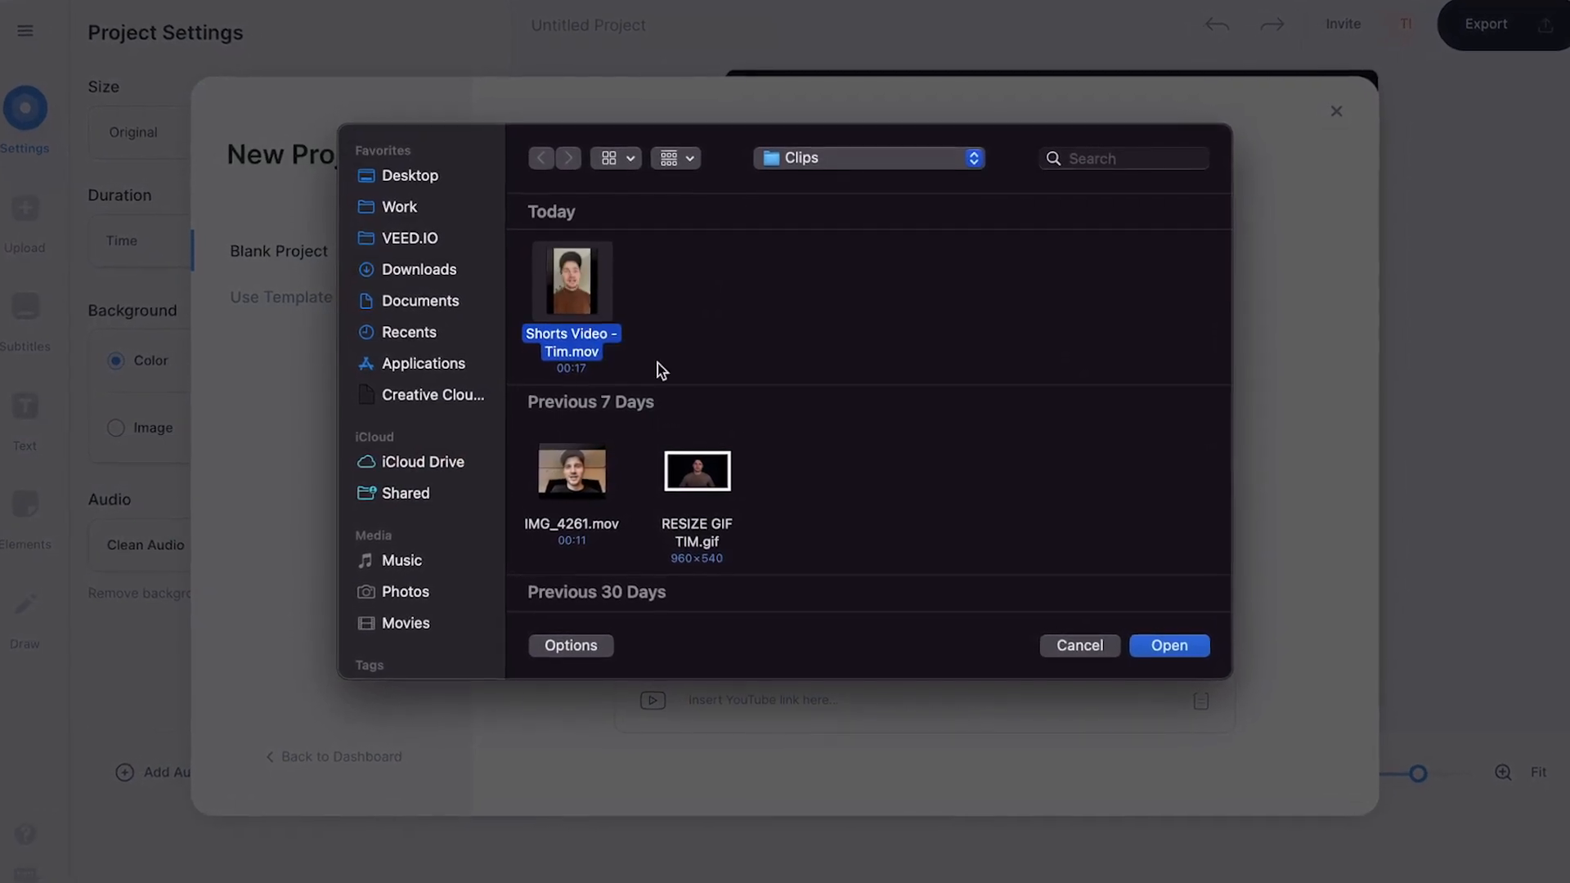
{"action": "left_click", "coordinate": [1167, 644]}
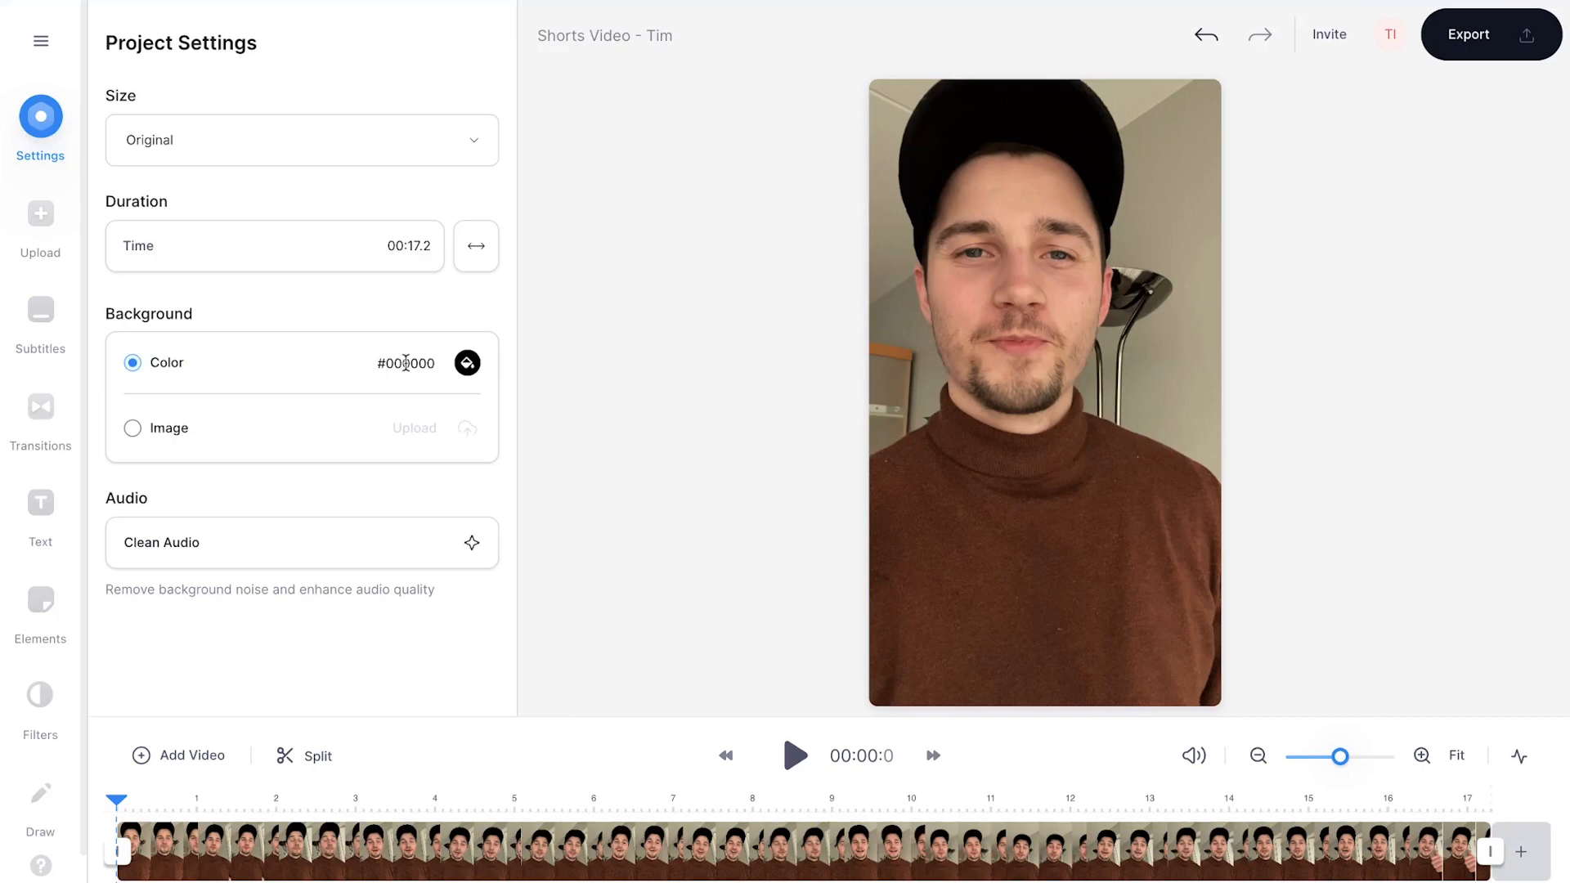
Run Auto Subtitle in English to generate timed captions for the clip.
{"action": "left_click", "coordinate": [39, 320]}
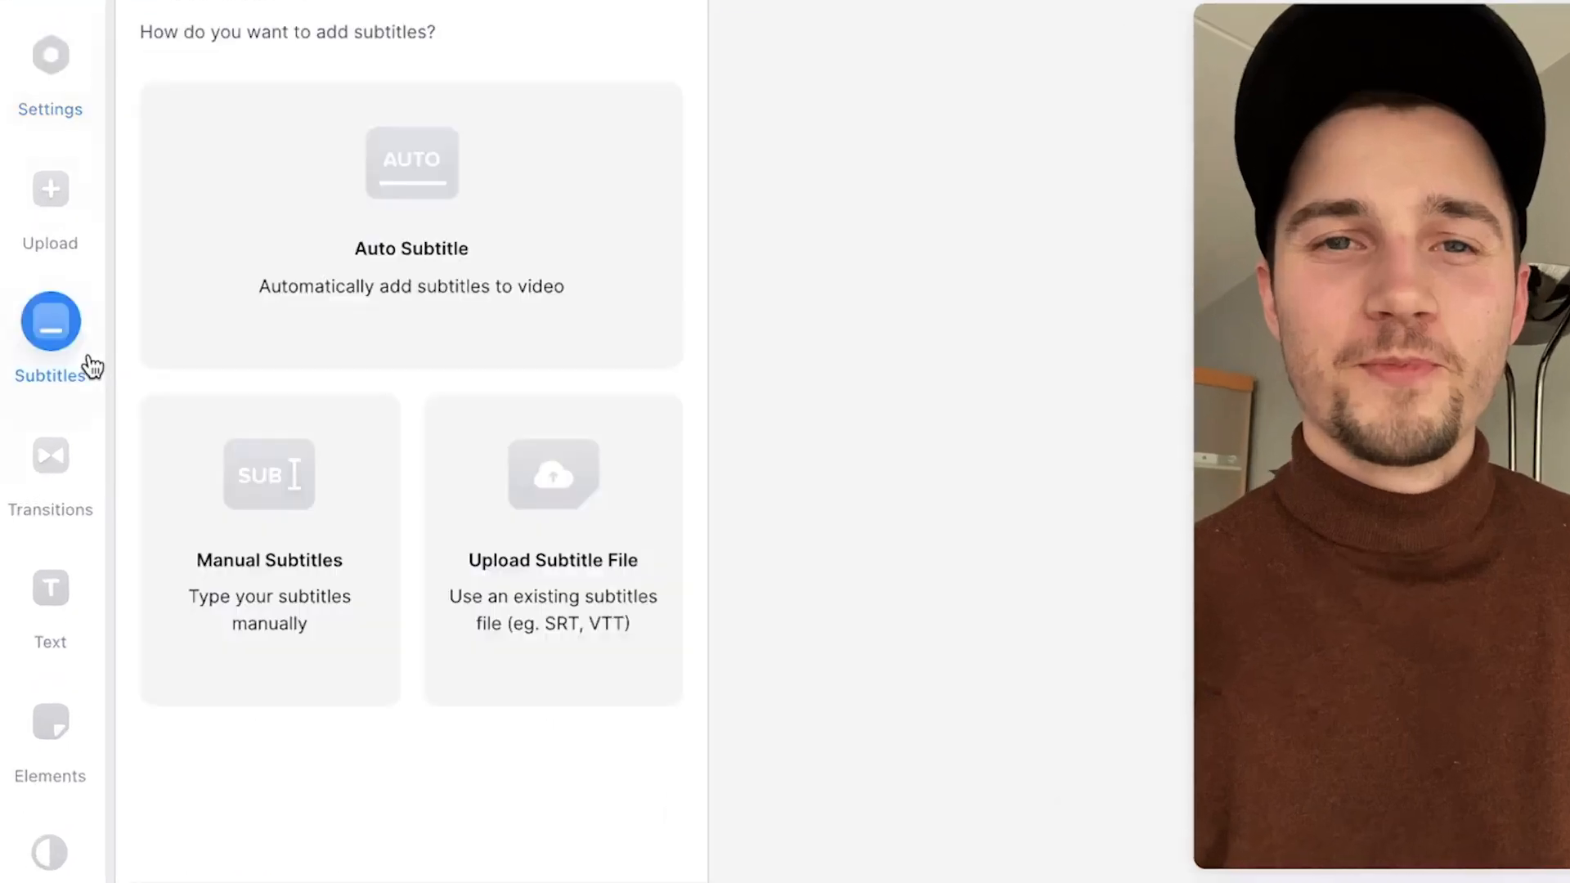
{"action": "left_click", "coordinate": [410, 226]}
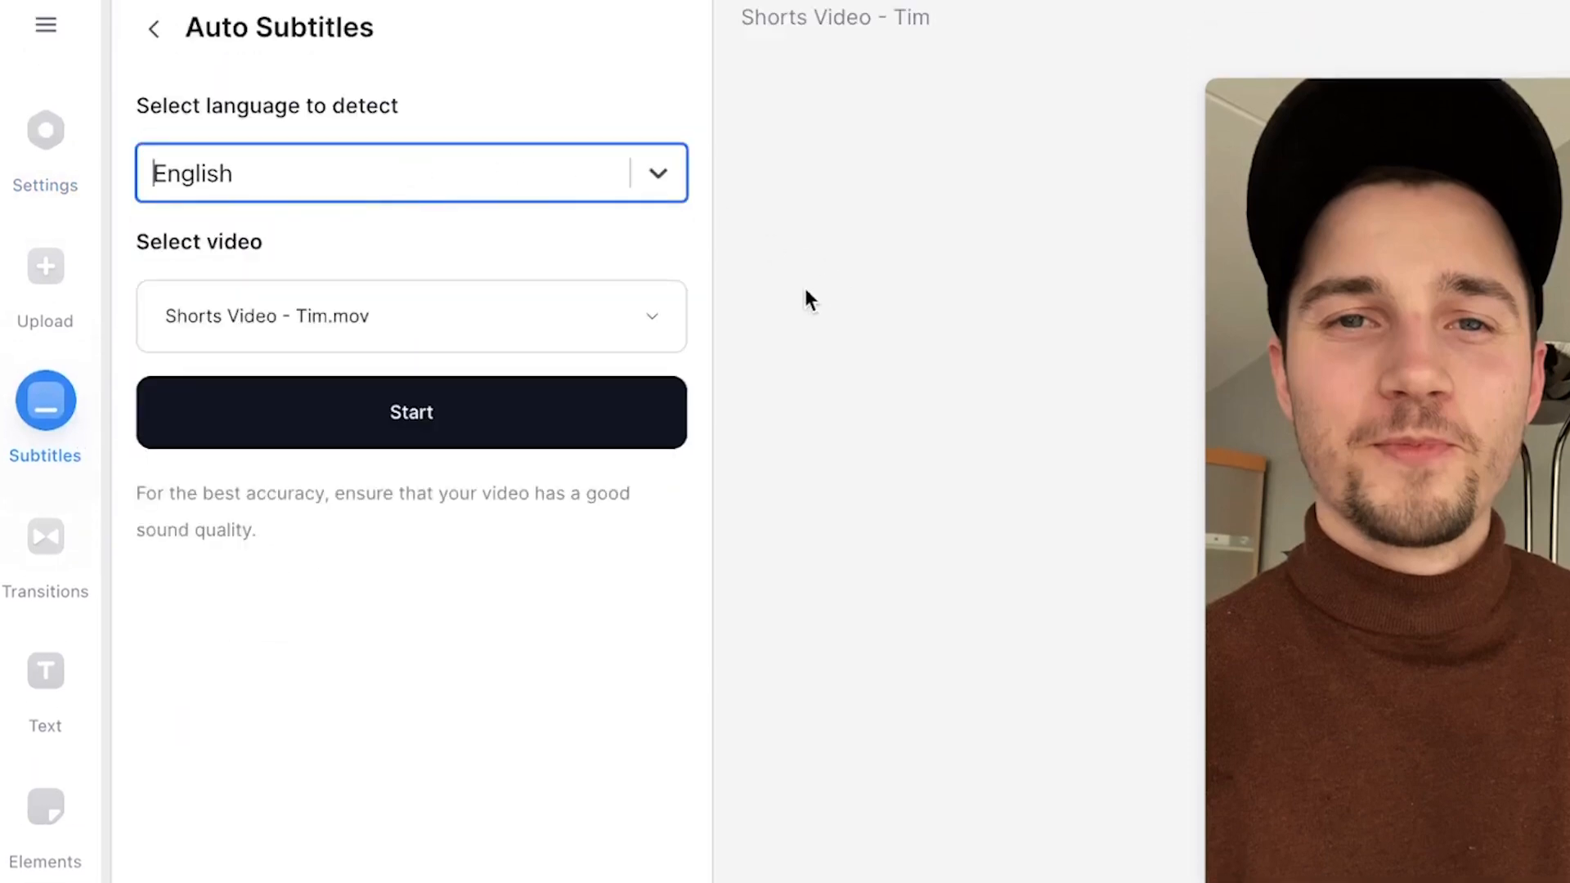
{"action": "left_click", "coordinate": [410, 412]}
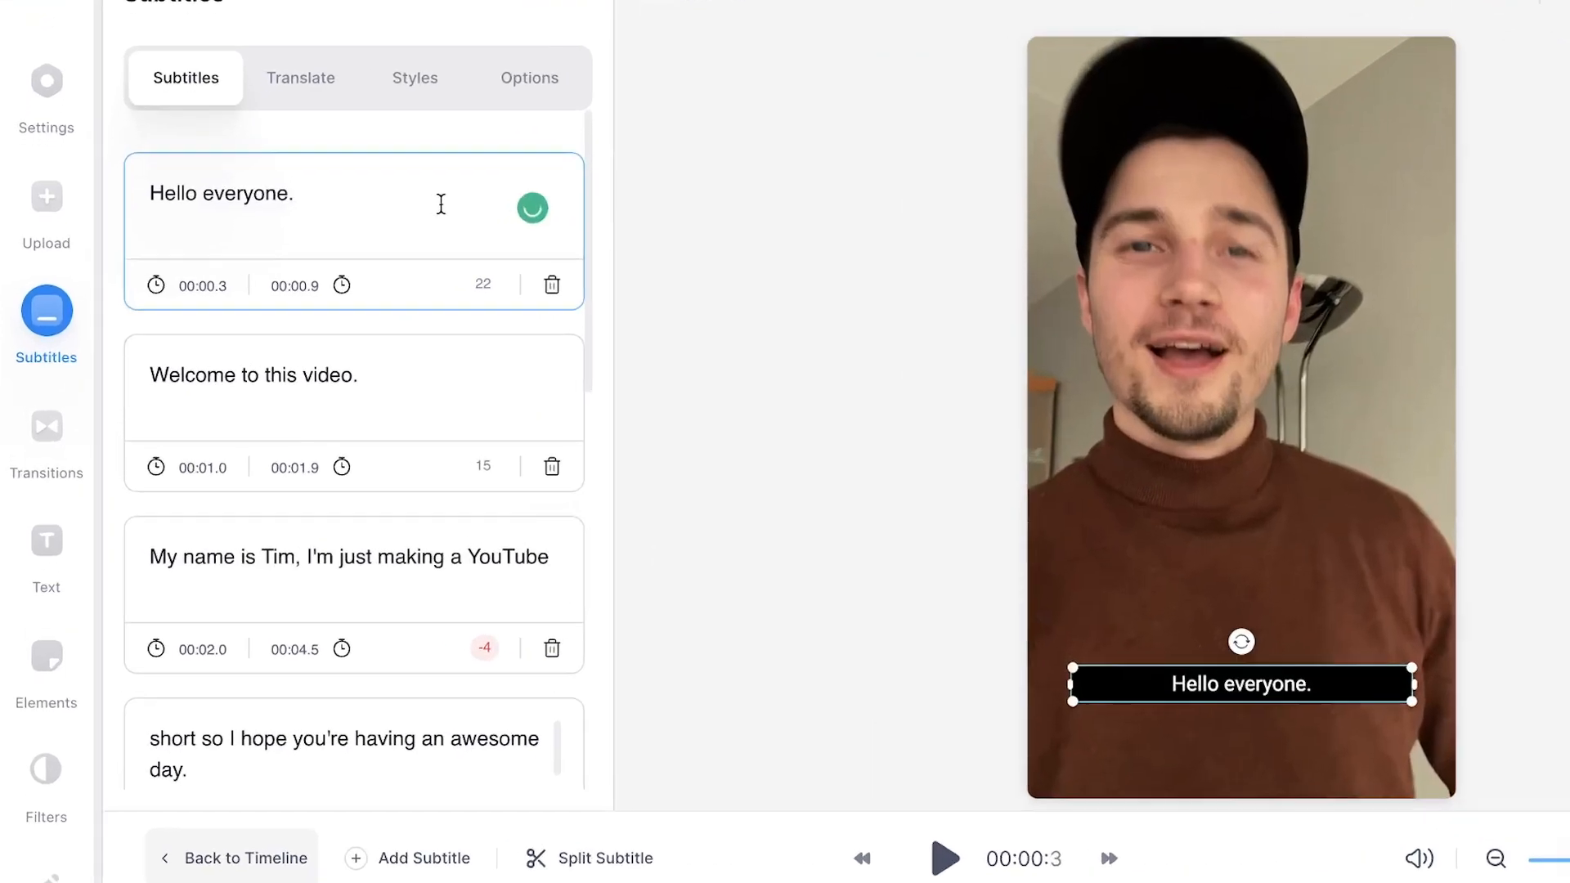
Shorten the end time of the 'This video is not really that informative,' caption on the timeline.
{"action": "scroll", "scroll_direction": "down", "scroll_amount": 3}
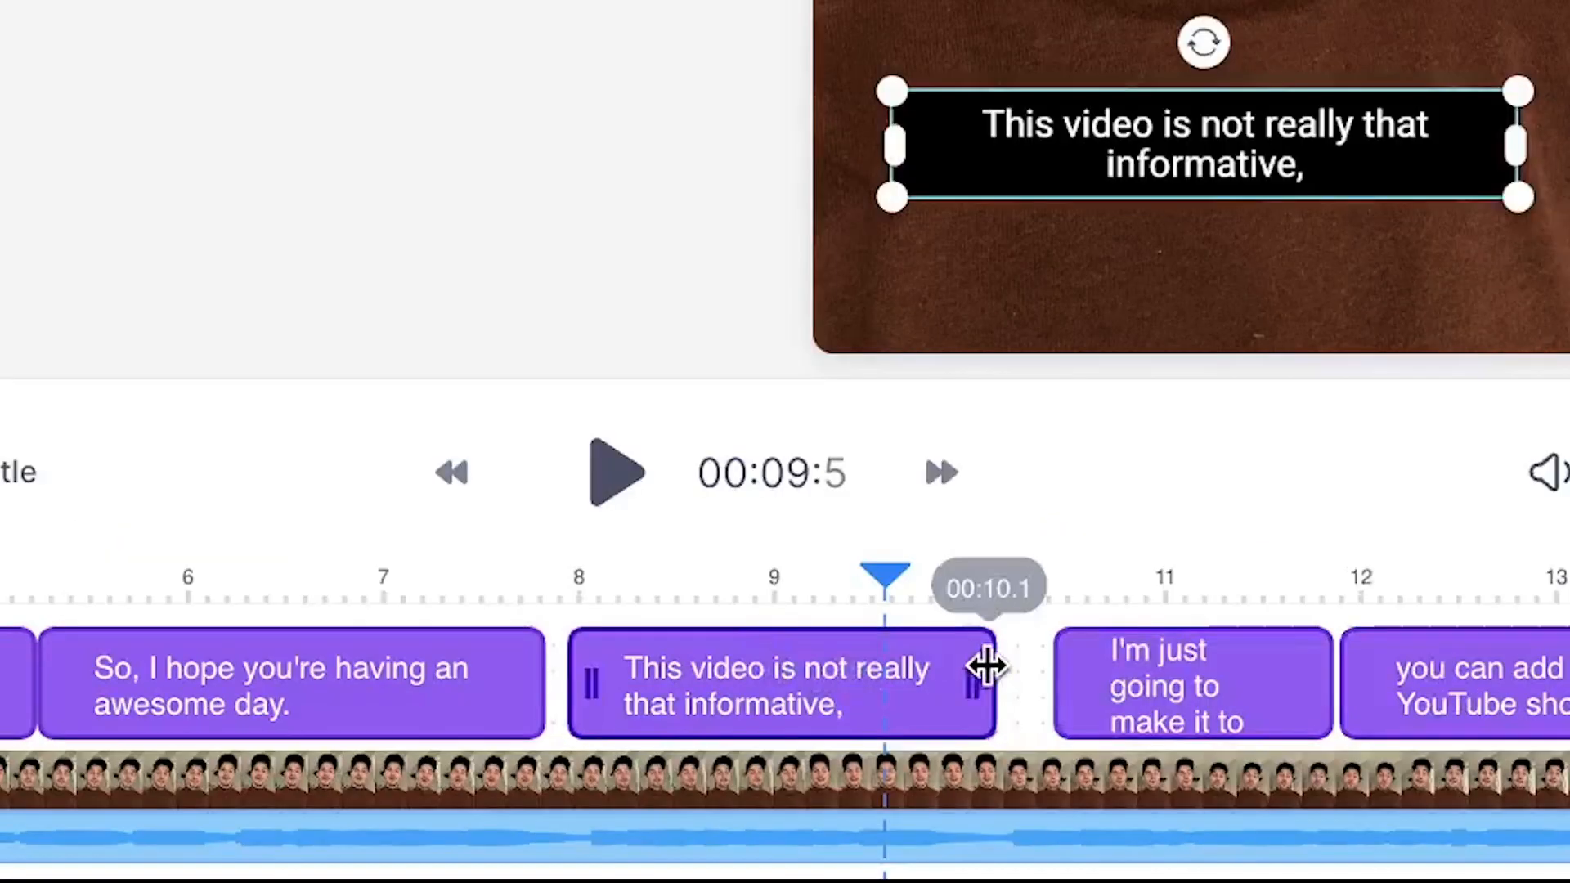
{"action": "left_click_drag", "start_coordinate": [986, 683], "coordinate": [1046, 683]}
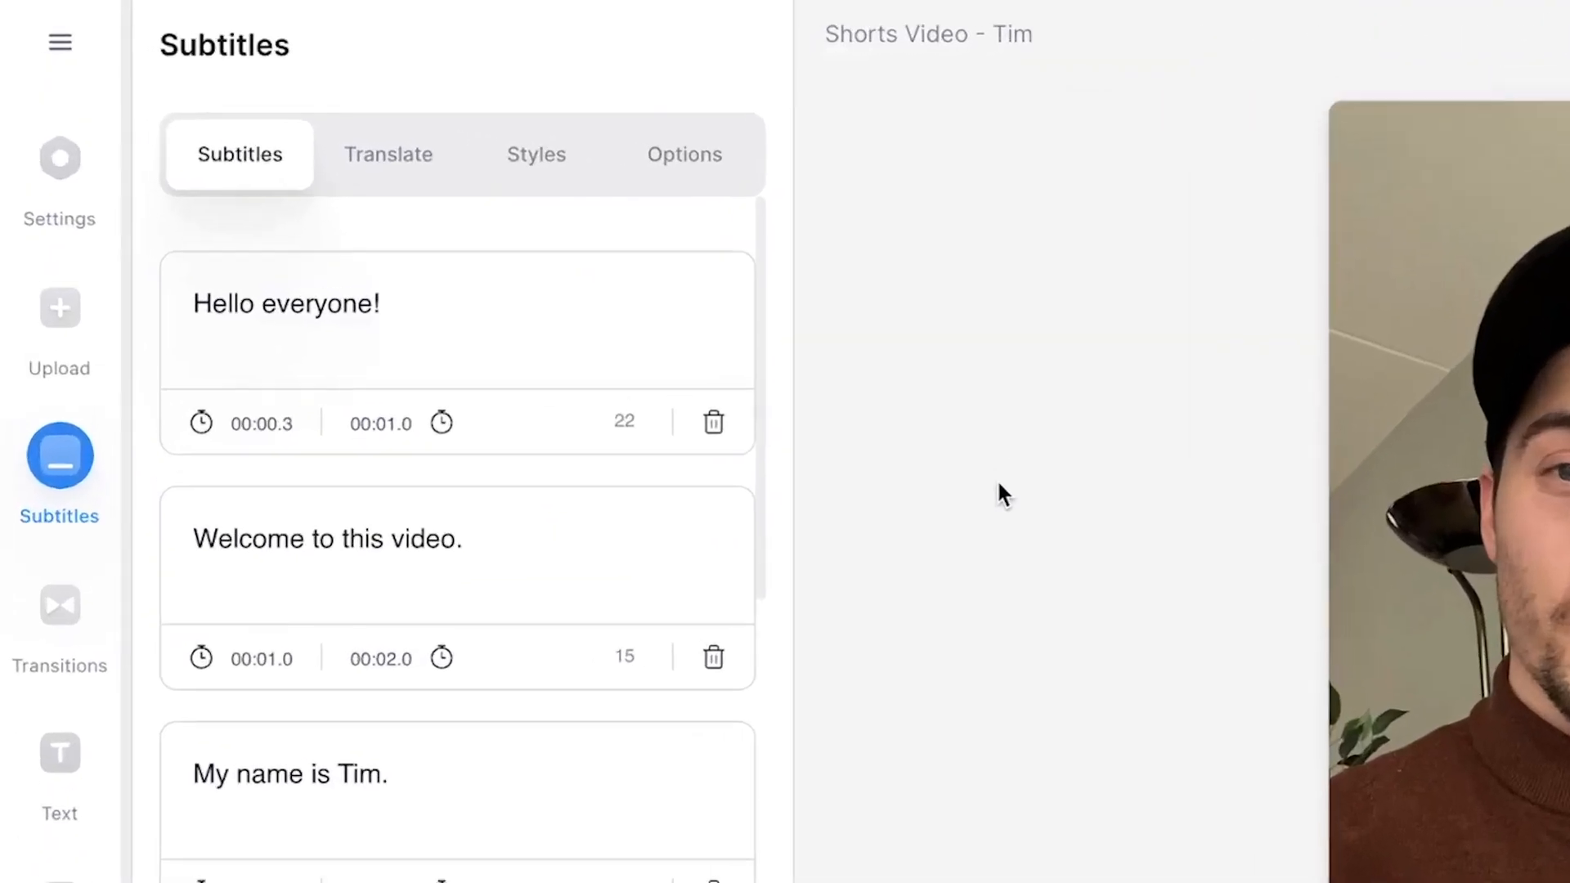
Apply 48px Archivo text with a red Block effect to the captions in Styles.
{"action": "left_click", "coordinate": [536, 153]}
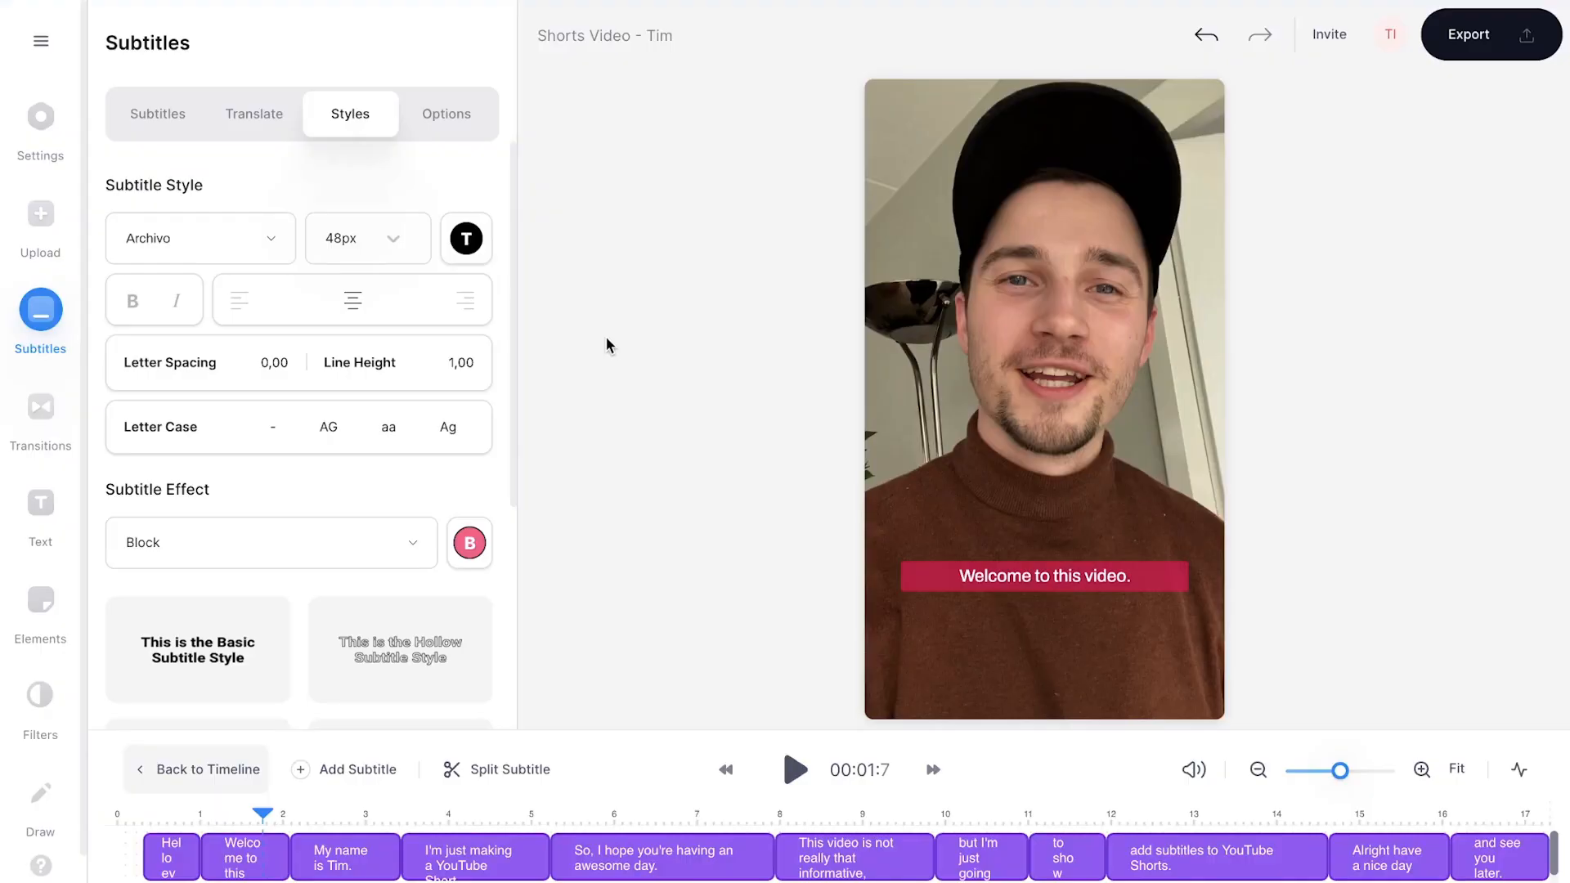
{"action": "left_click", "coordinate": [445, 113]}
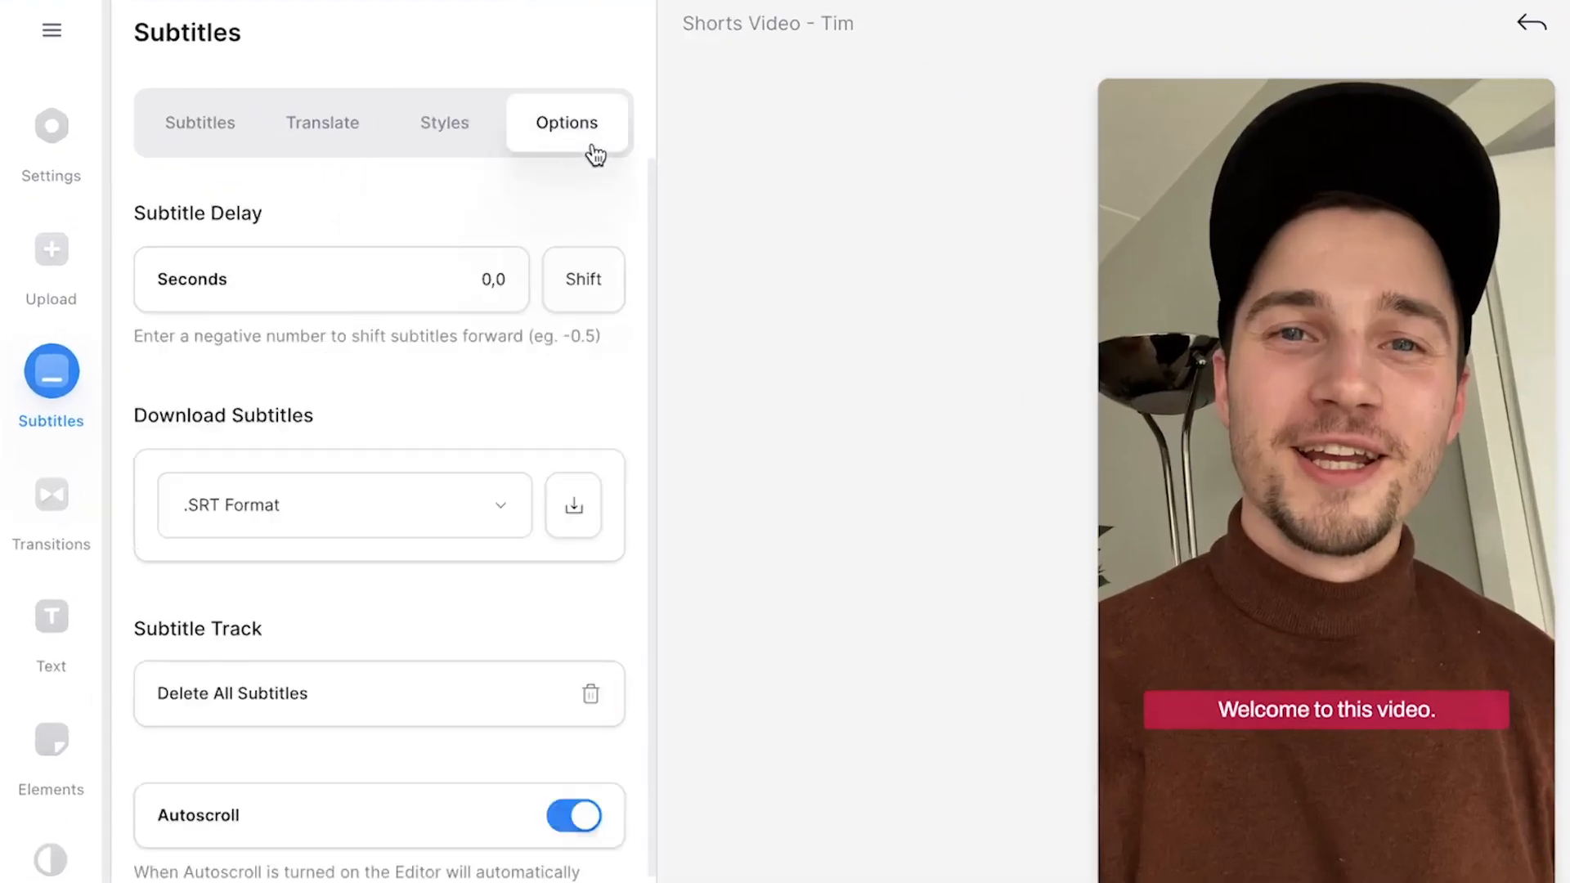
Download the subtitles in .SRT format from the Options panel.
{"action": "left_click", "coordinate": [340, 506]}
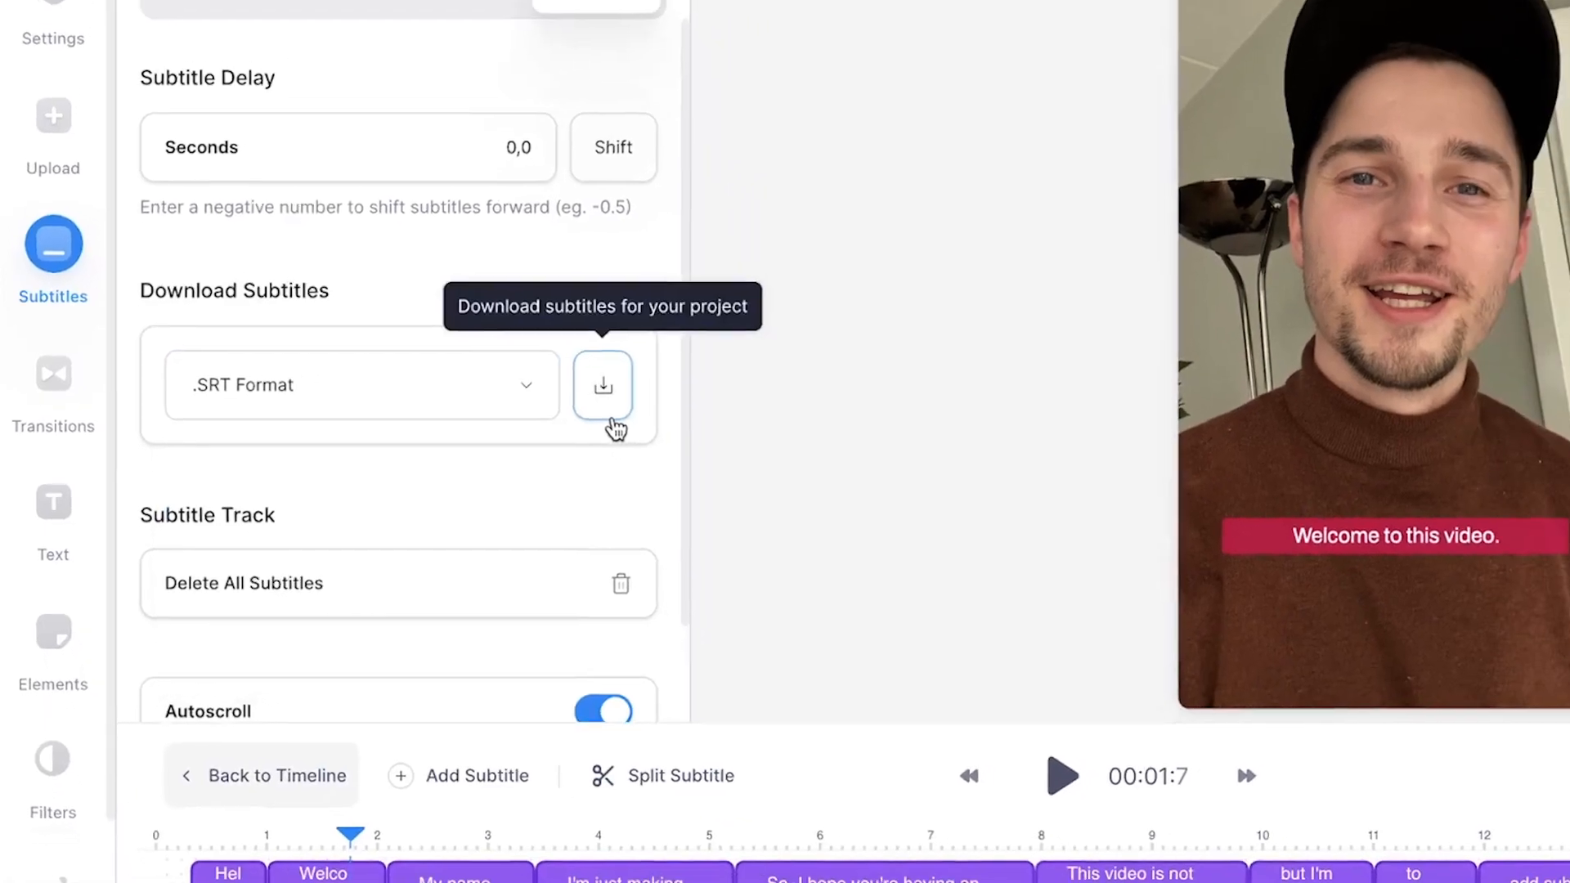
{"action": "left_click", "coordinate": [603, 384]}
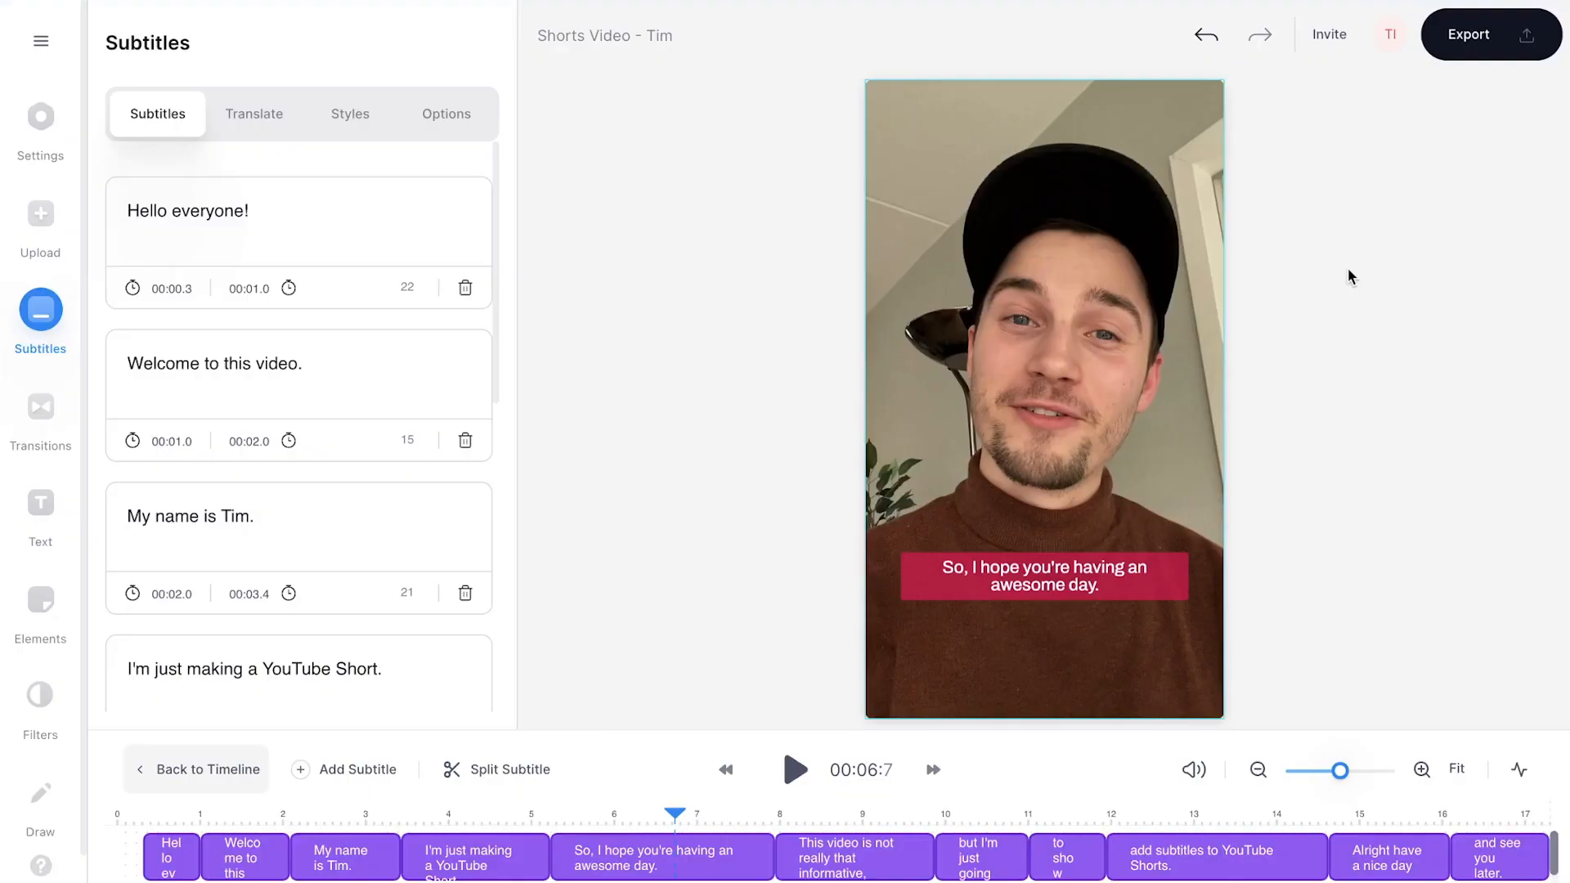
{"action": "left_click", "coordinate": [1489, 34]}
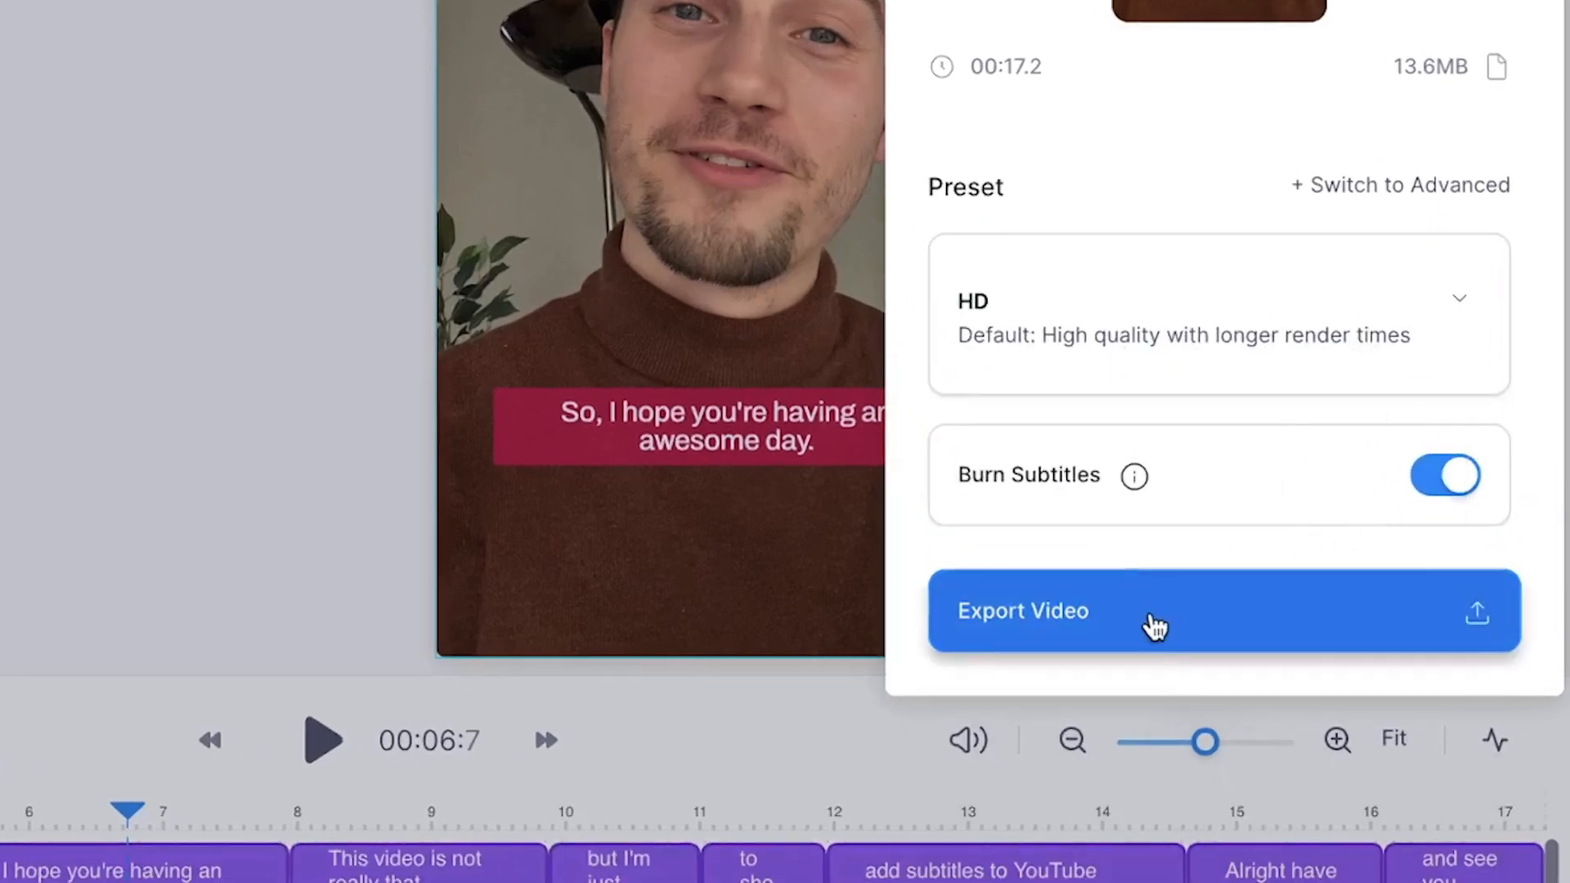
Render the 17-second clip with the HD preset and burned-in subtitles.
{"action": "left_click", "coordinate": [1156, 610]}
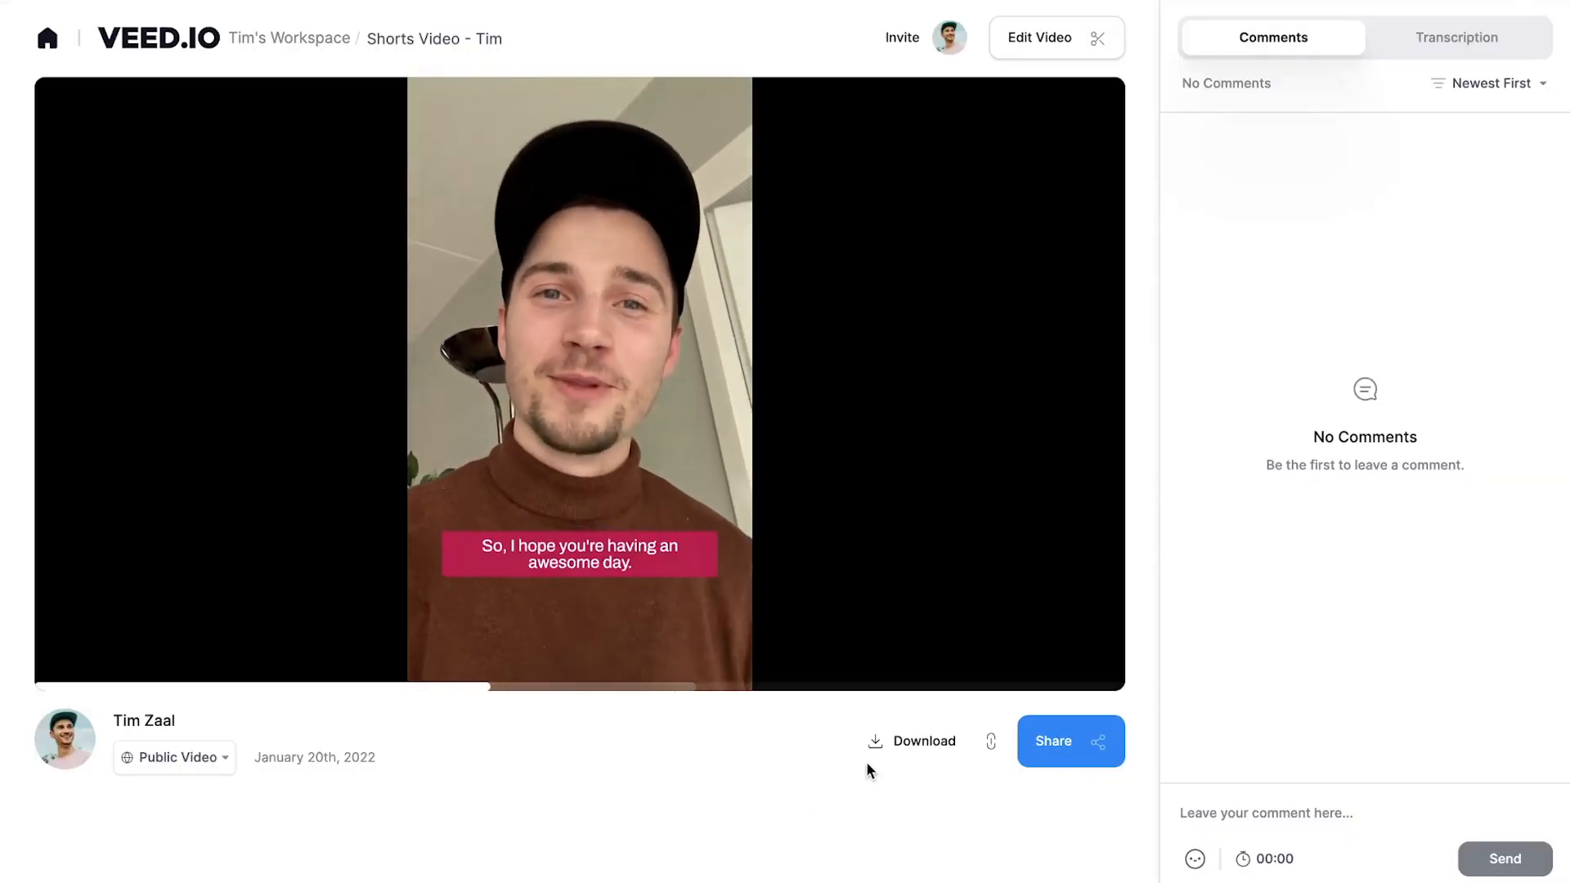
Download the exported Shorts video as MP4 from the share page.
{"action": "left_click", "coordinate": [911, 741]}
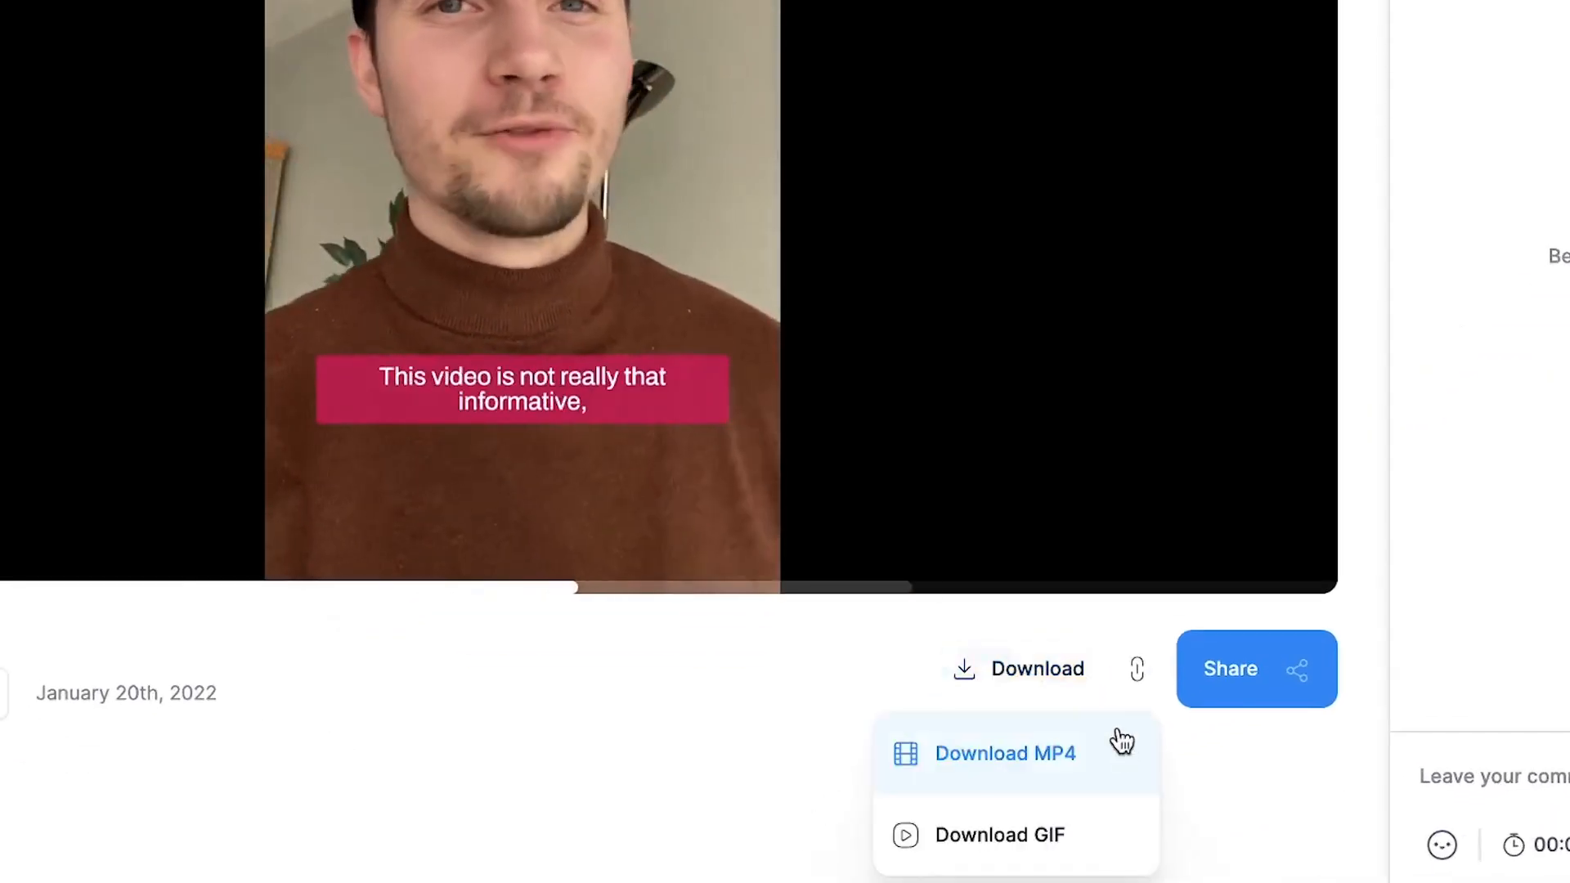
{"action": "left_click", "coordinate": [1004, 752]}
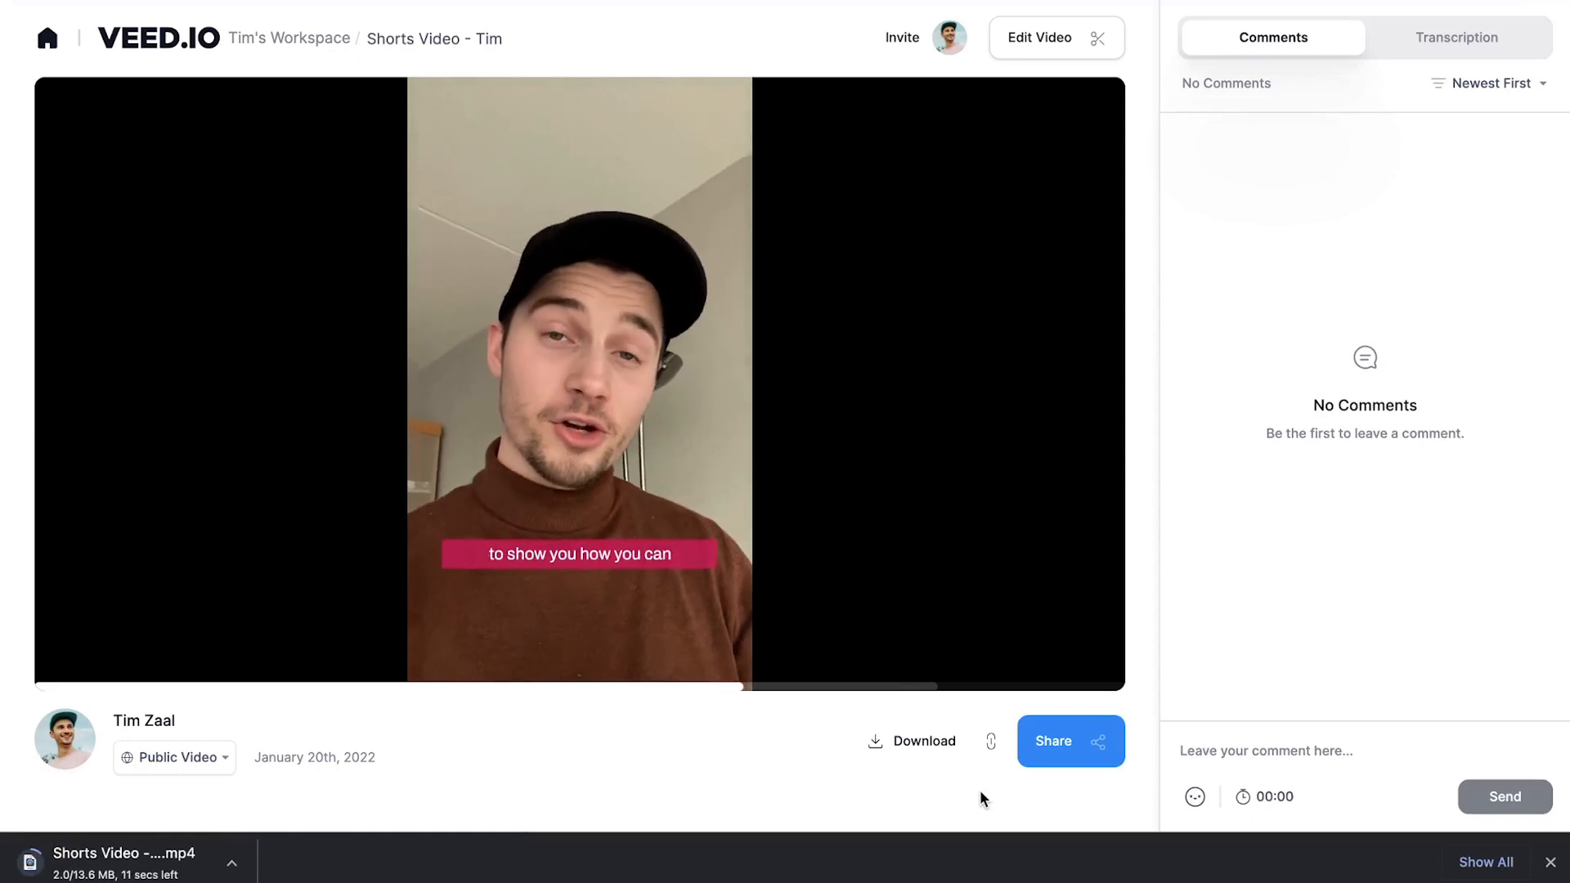